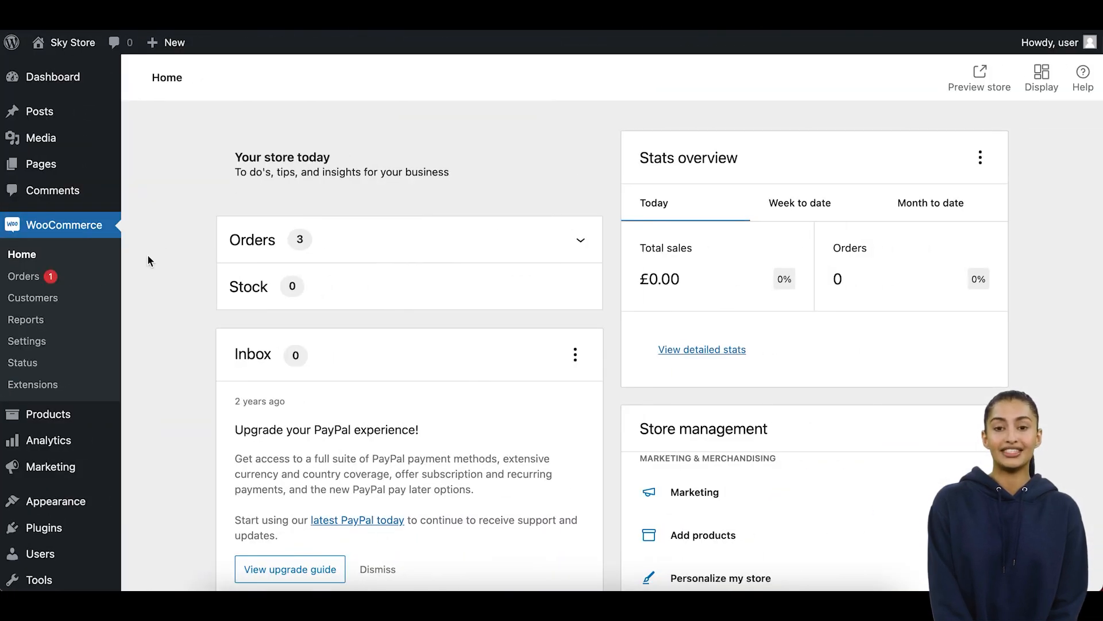
mouse_move(43, 527)
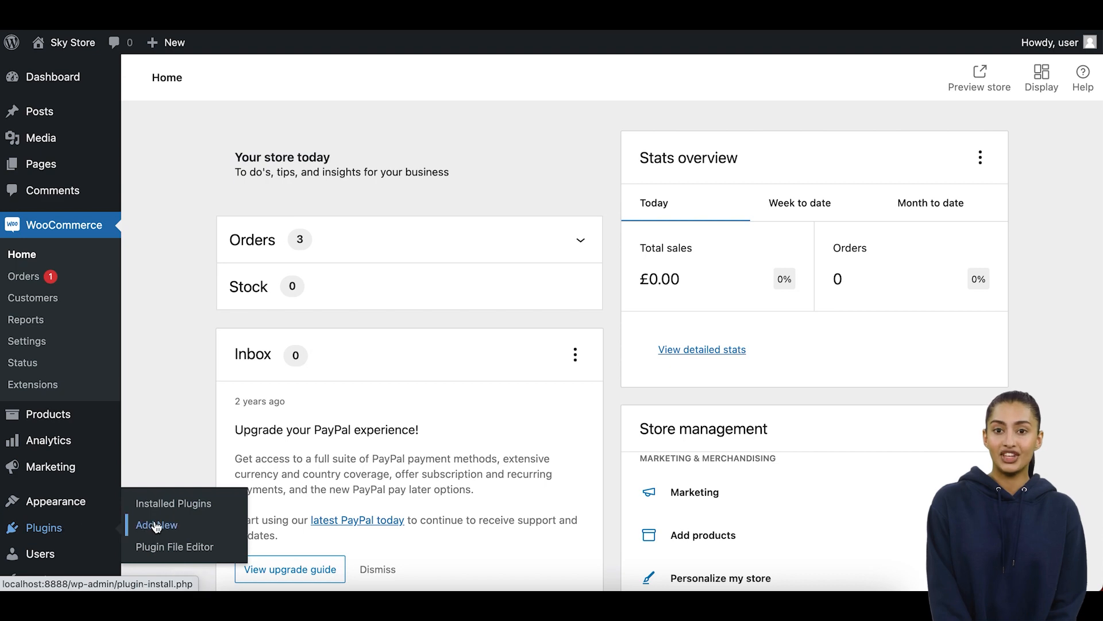
Search the Add New plugins directory for 'customer review'.
click(156, 525)
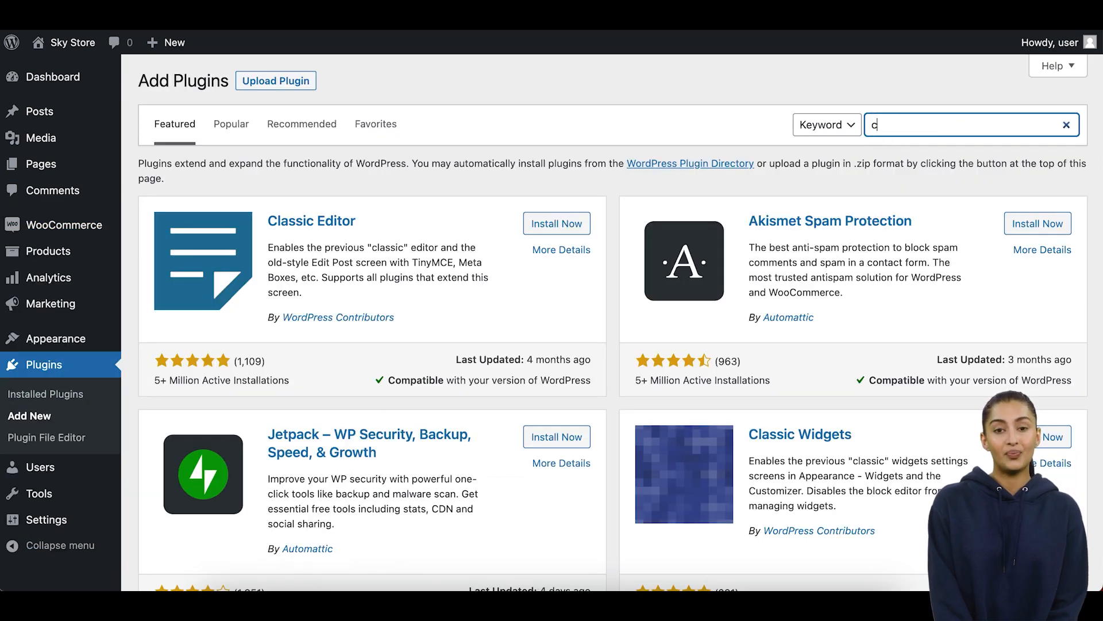
text(ustomer review)
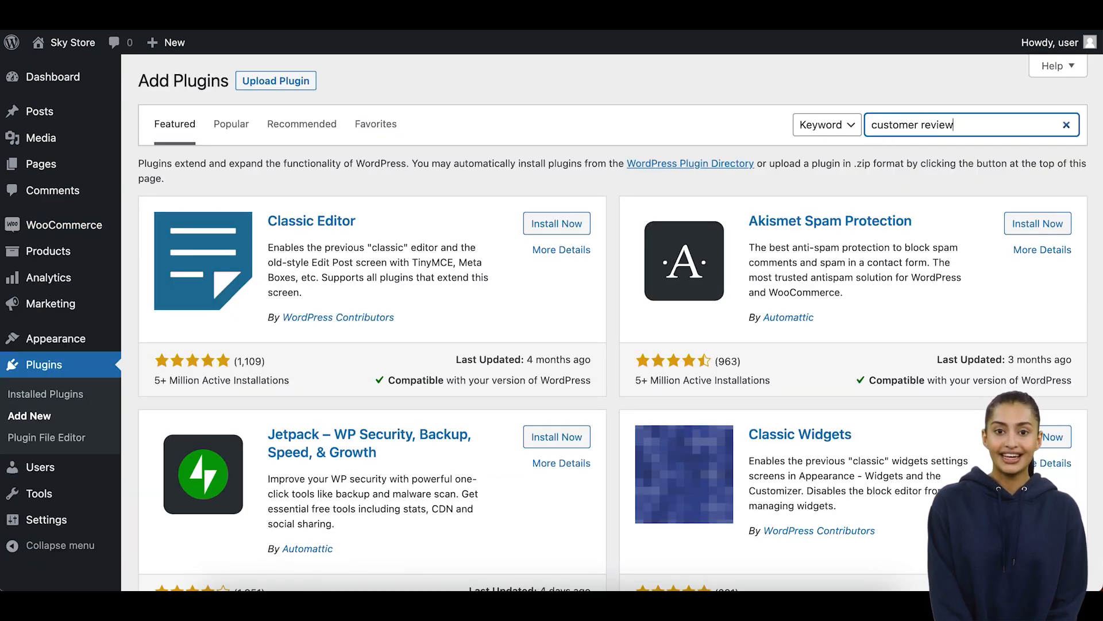
click(556, 212)
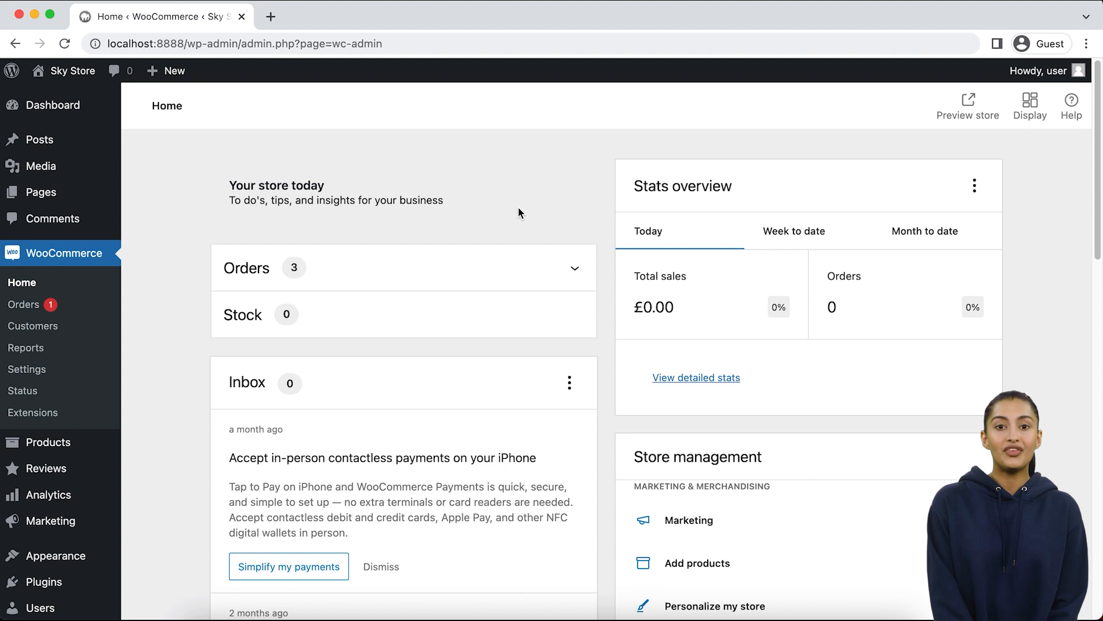
mouse_move(46, 468)
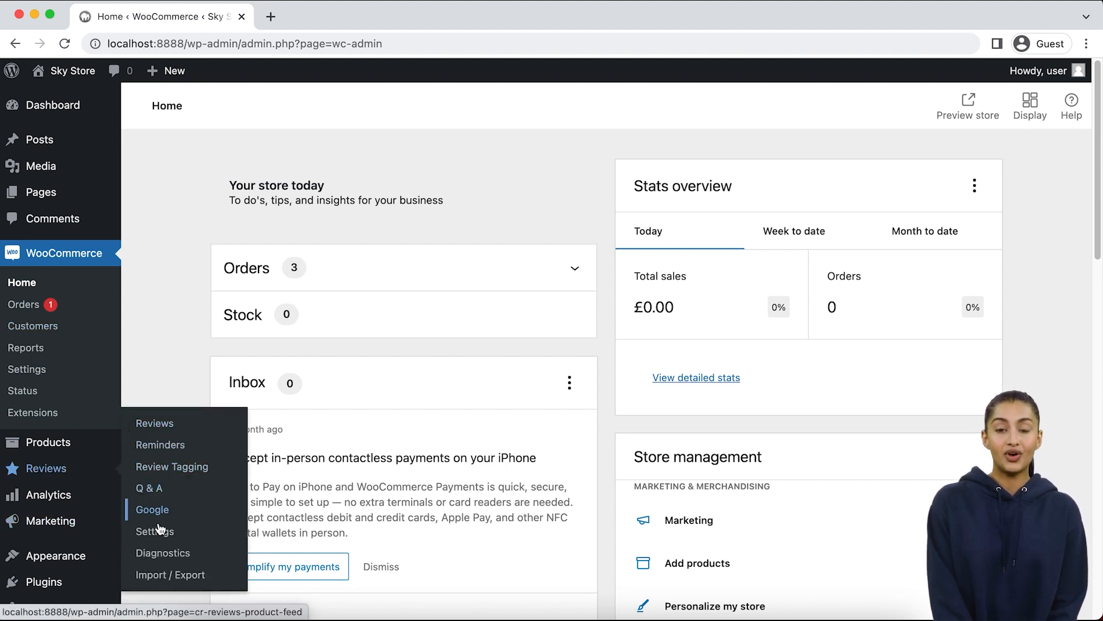
Download the review import template CSV from Reviews > Import / Export and open it in a spreadsheet.
click(170, 574)
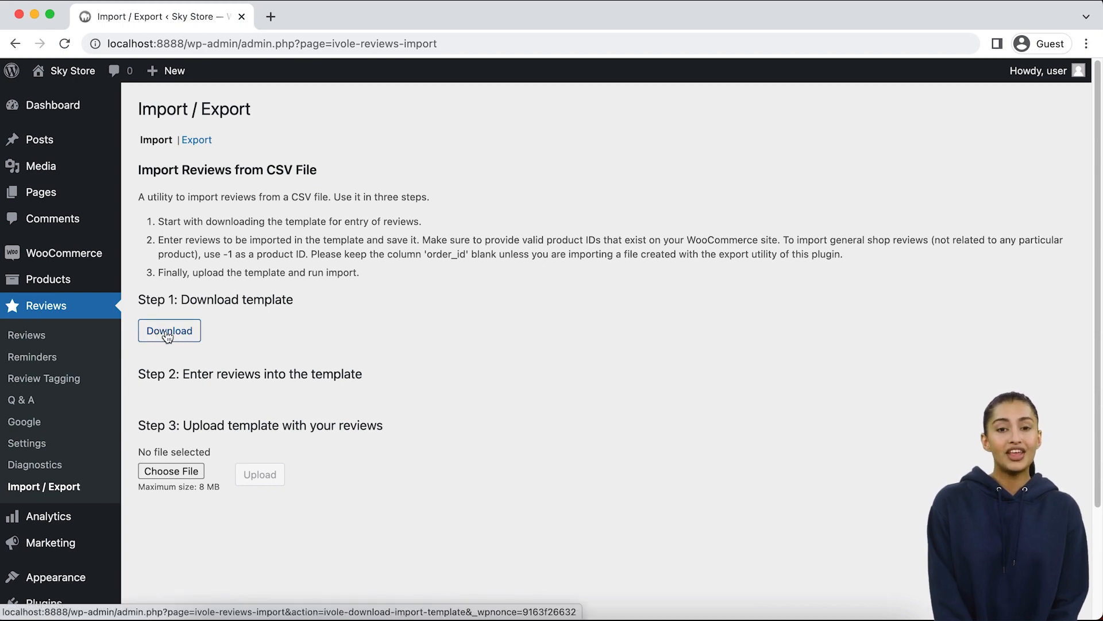
click(169, 330)
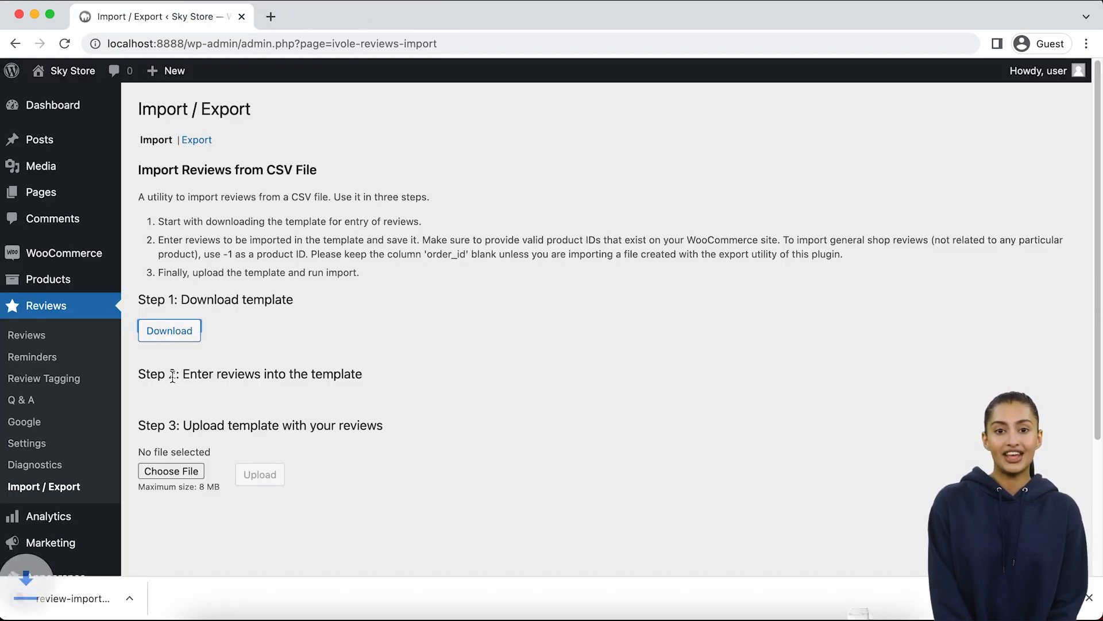
click(169, 330)
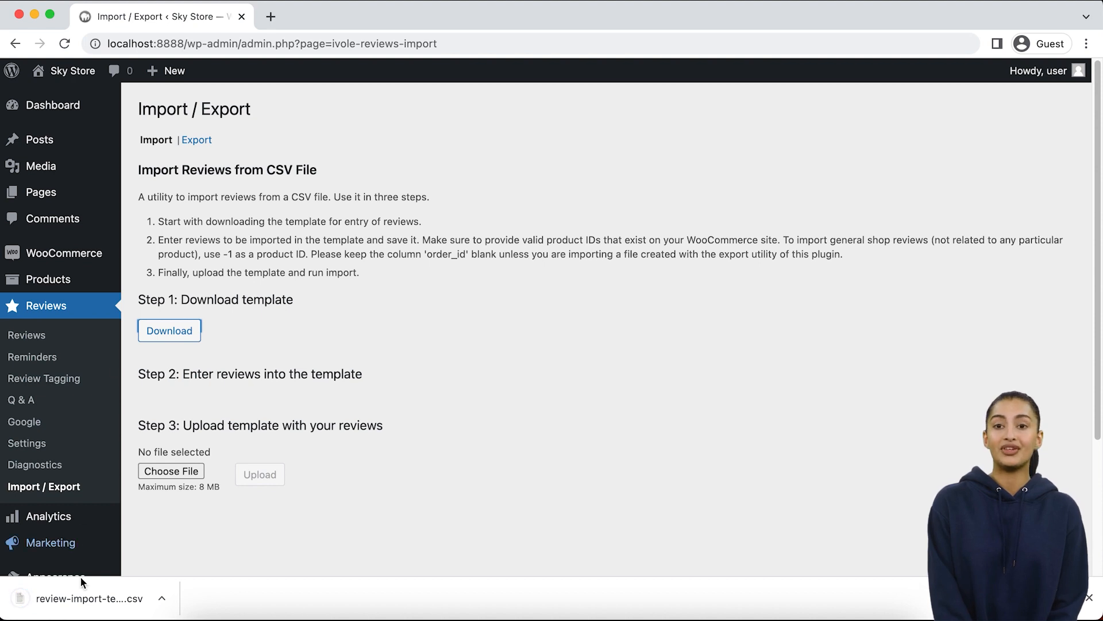
click(89, 598)
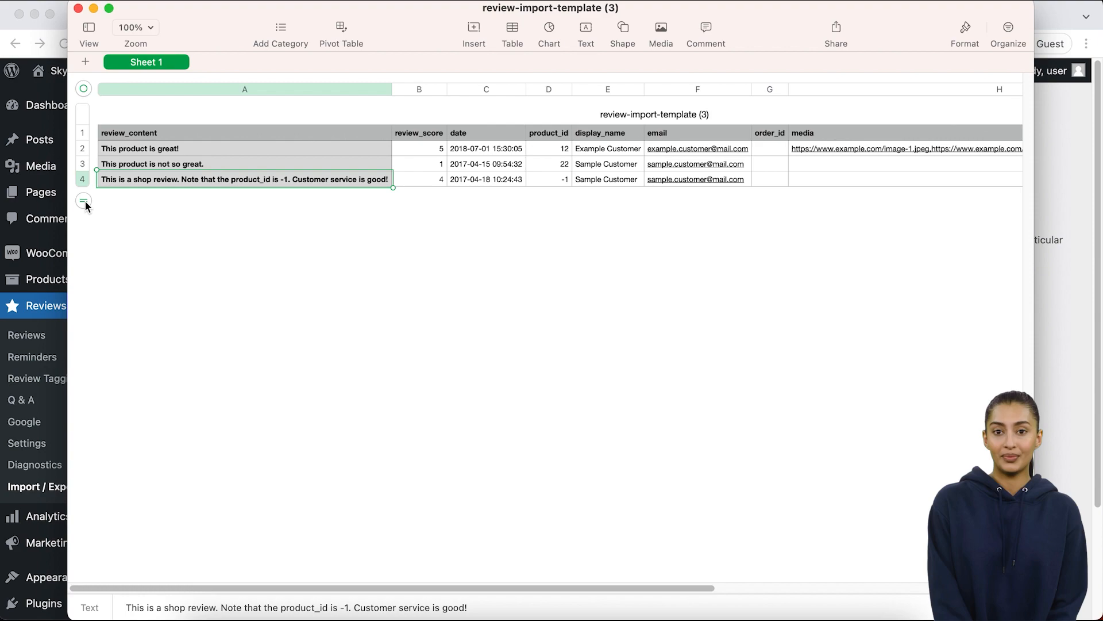
Paste the old reviews' text, ratings and dates over the template's sample rows.
click(83, 208)
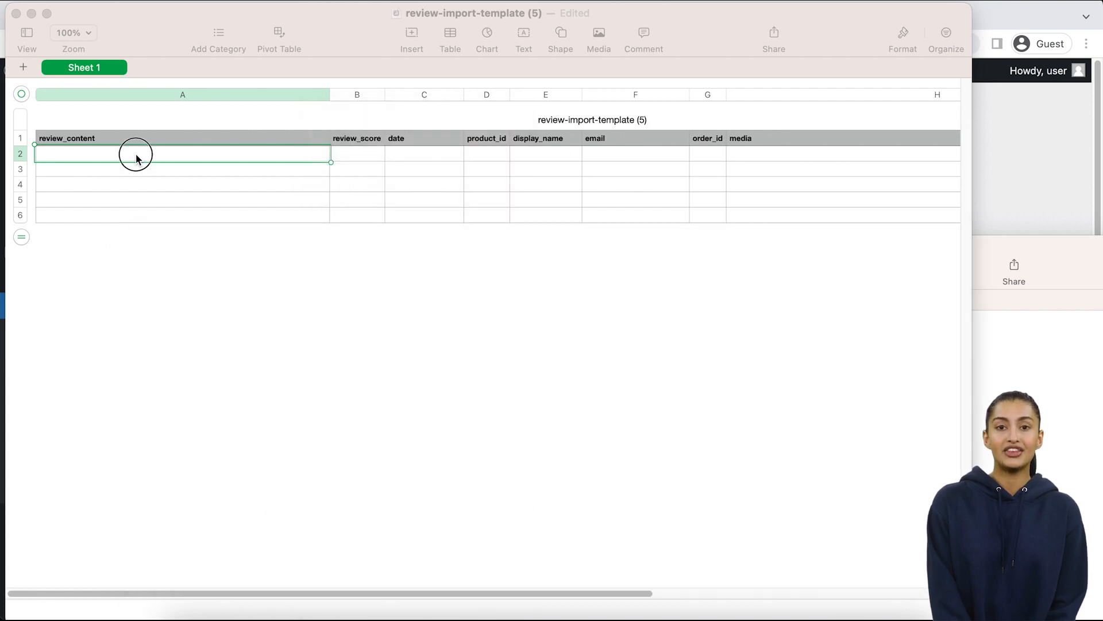
right_click(136, 154)
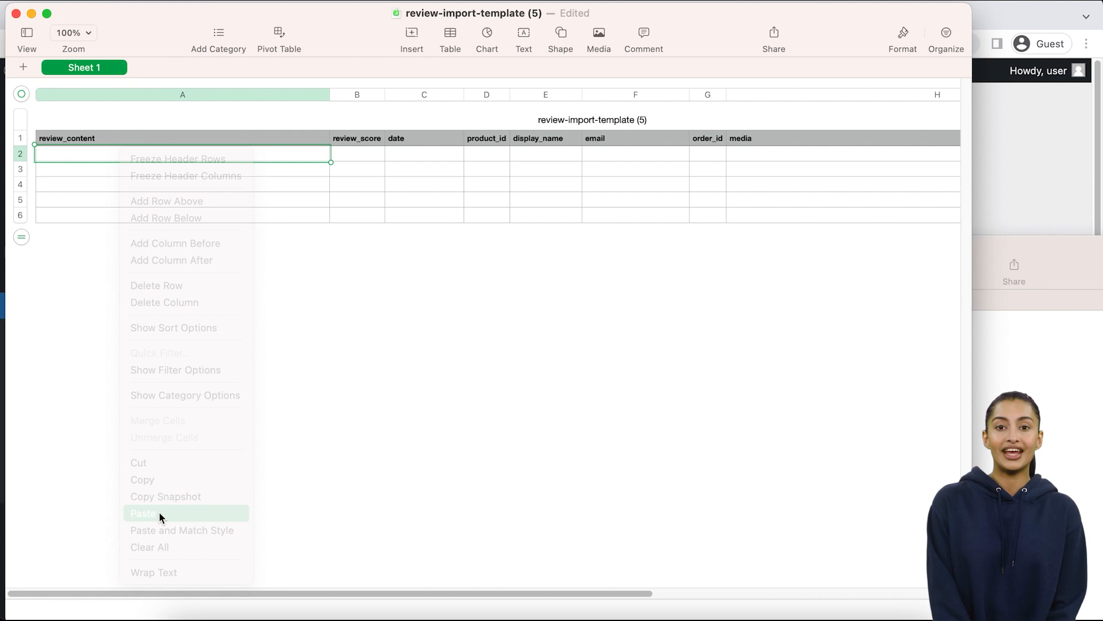
click(143, 512)
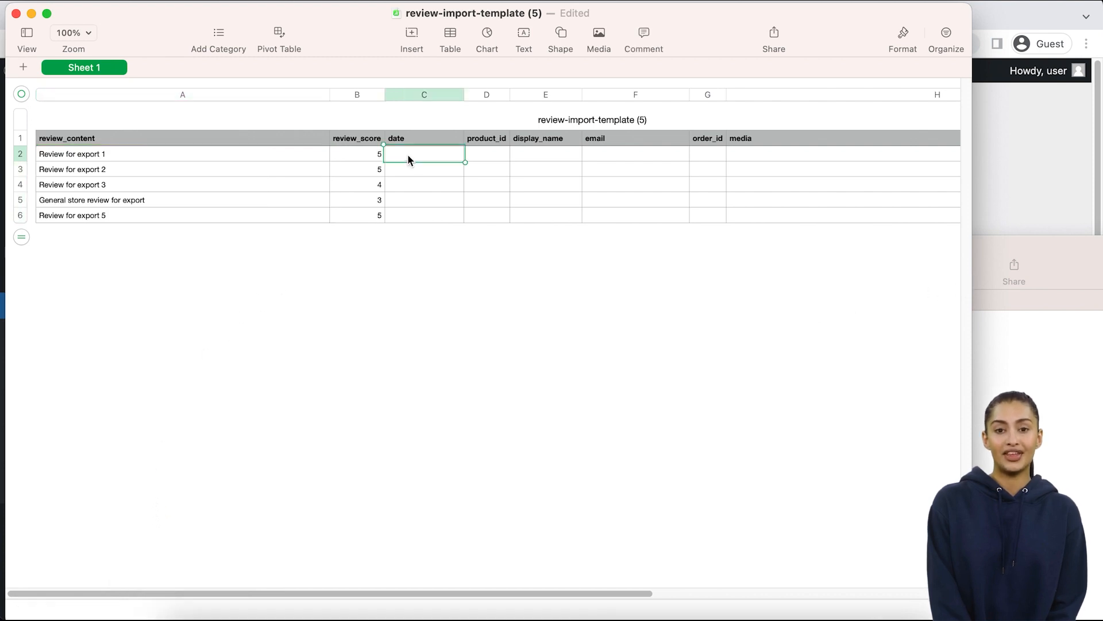
right_click(423, 154)
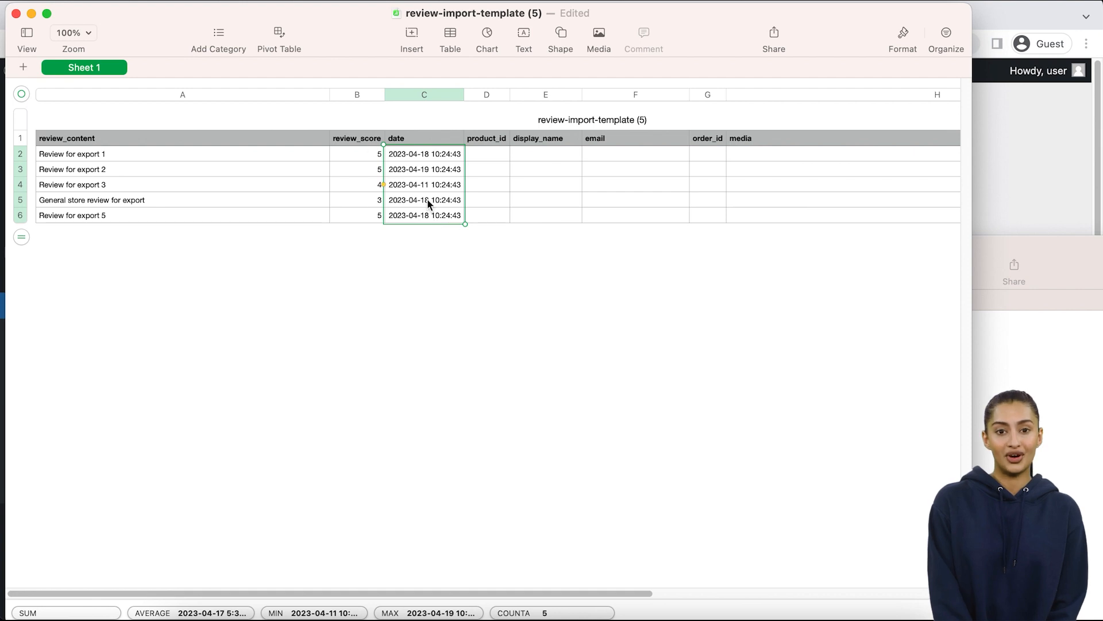
click(487, 138)
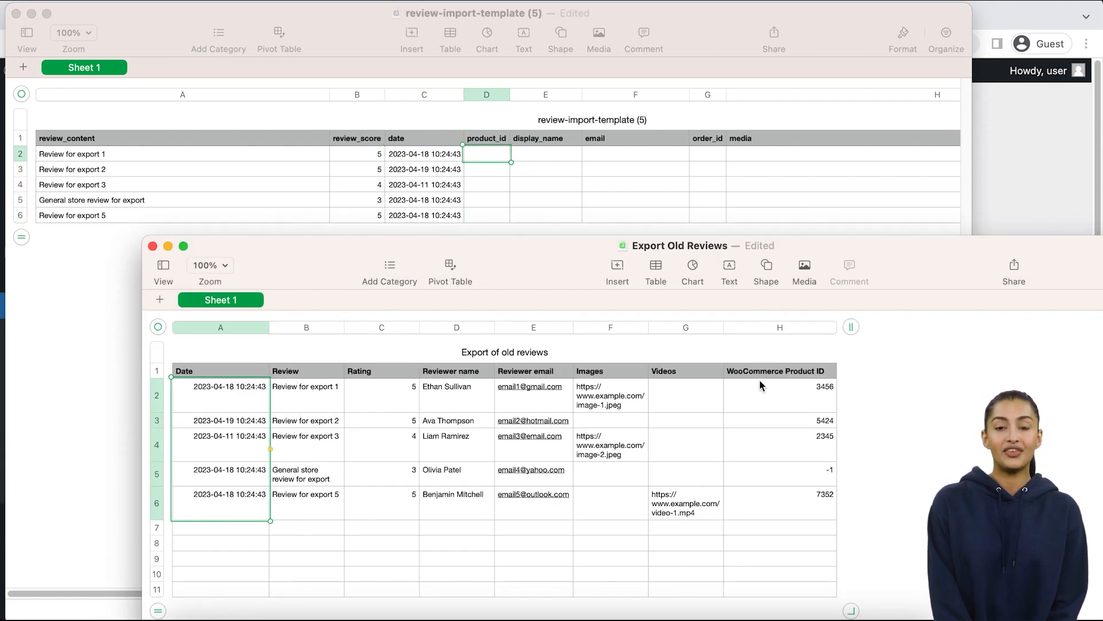
Copy product IDs, reviewer names, emails and image links from the Export Old Reviews sheet into the template.
click(778, 470)
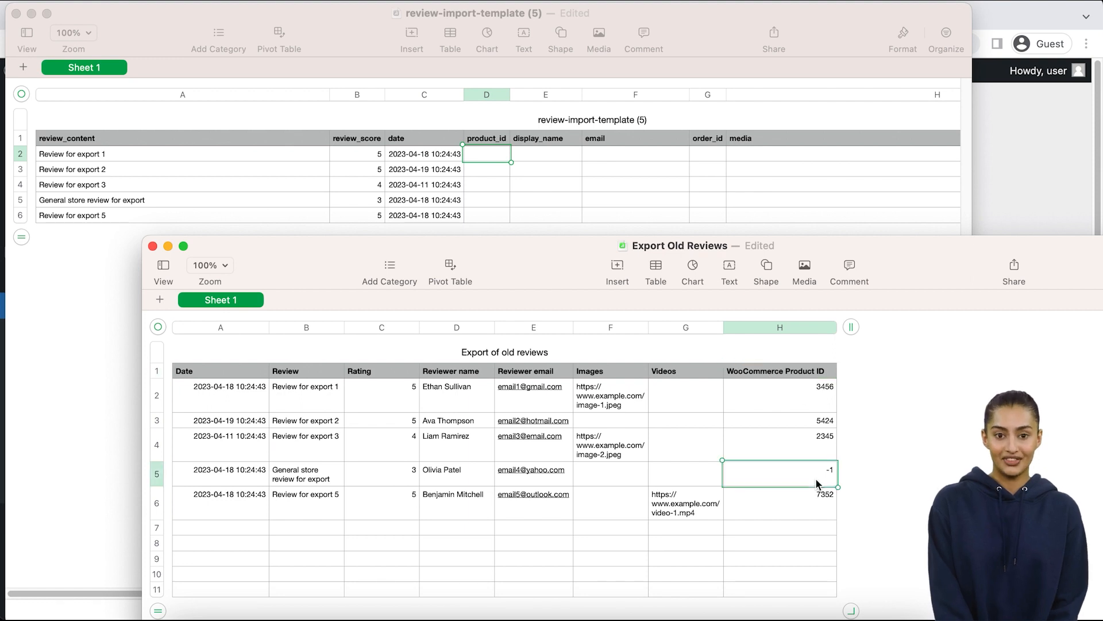
click(775, 371)
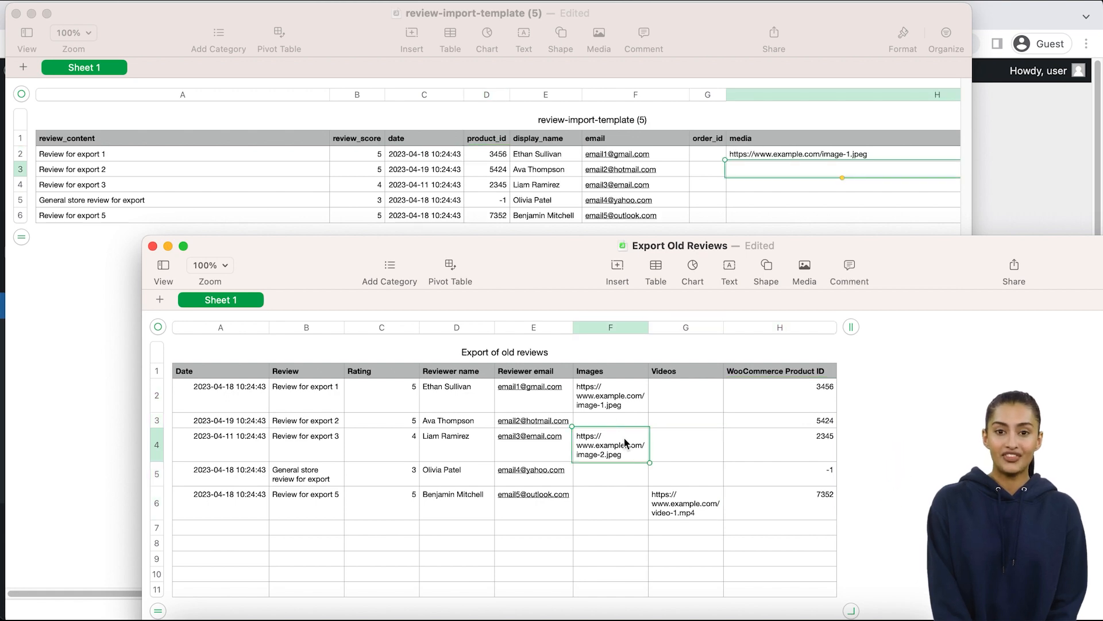
right_click(610, 445)
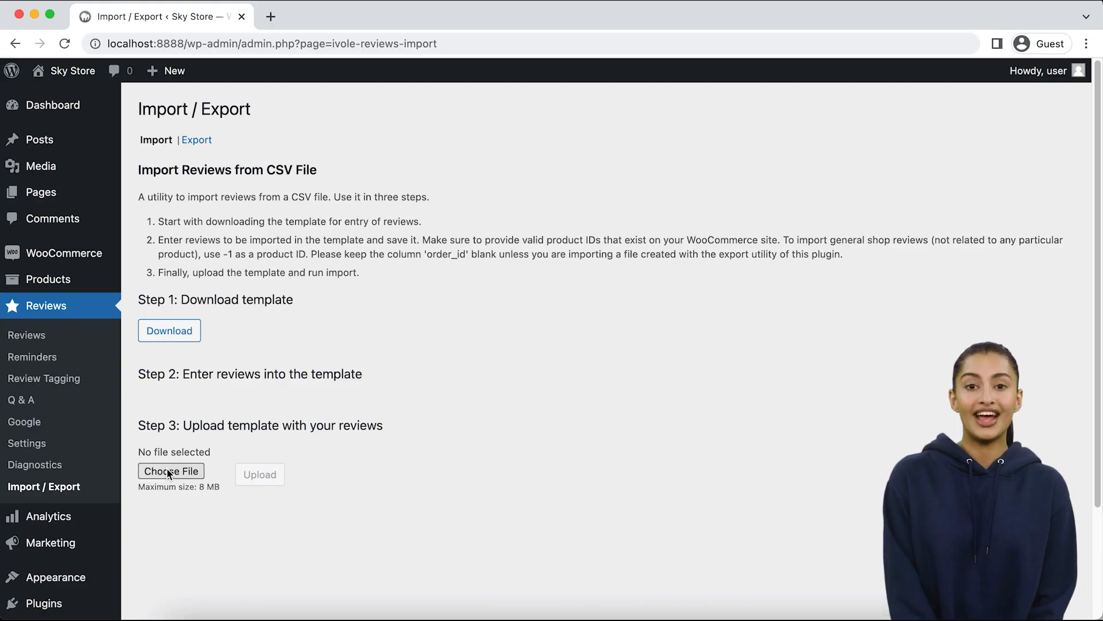
Choose review-import-template (5) under Step 3 and upload it, importing five reviews with zero errors.
click(170, 471)
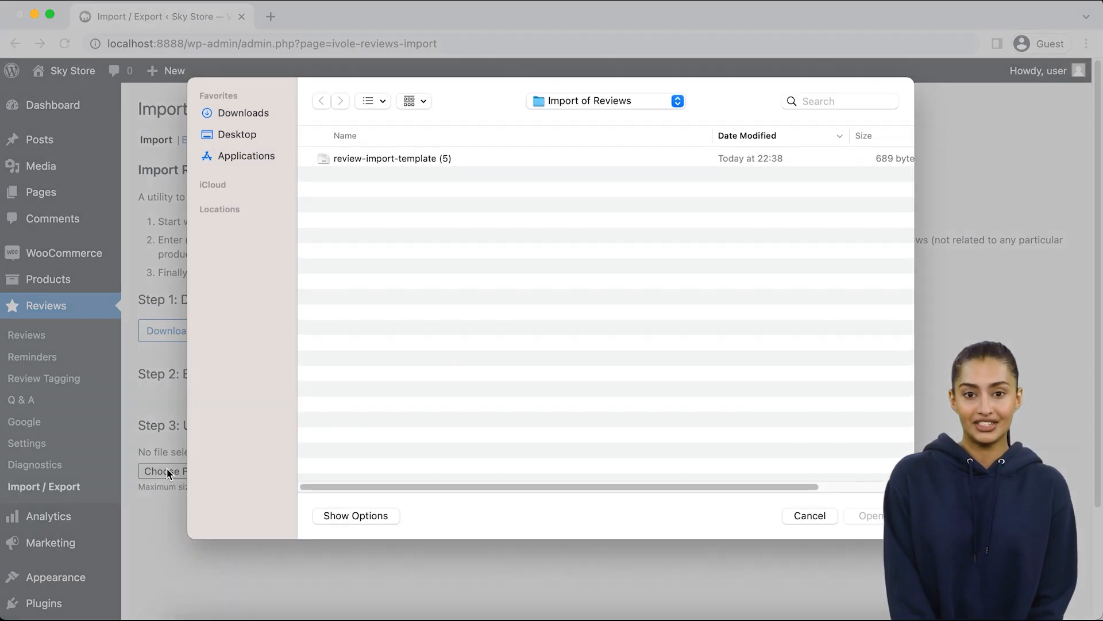
click(392, 158)
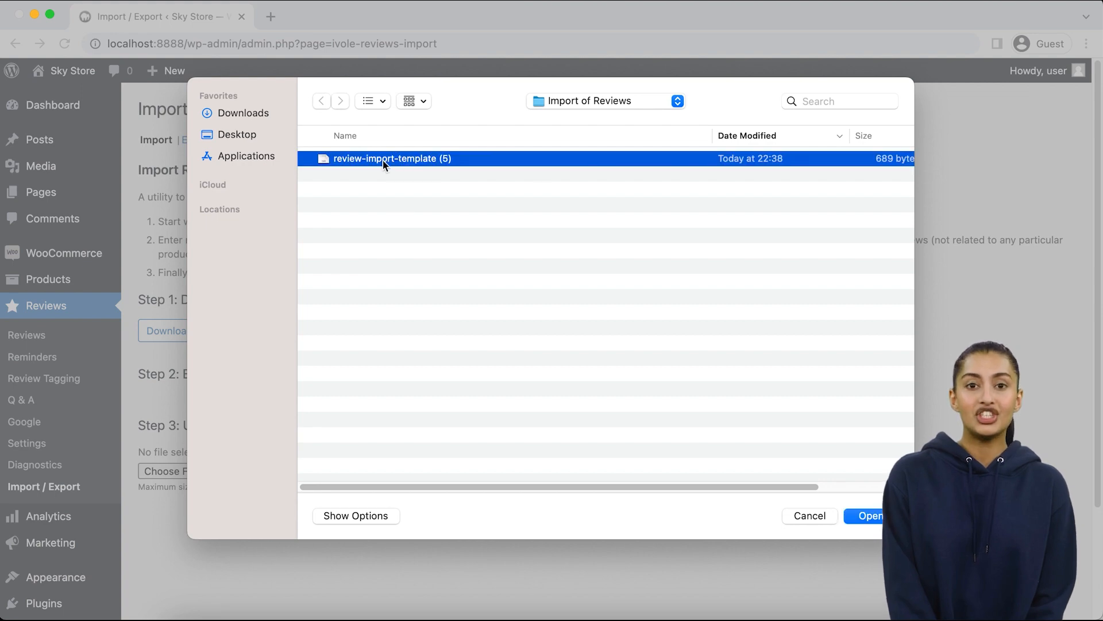
click(870, 515)
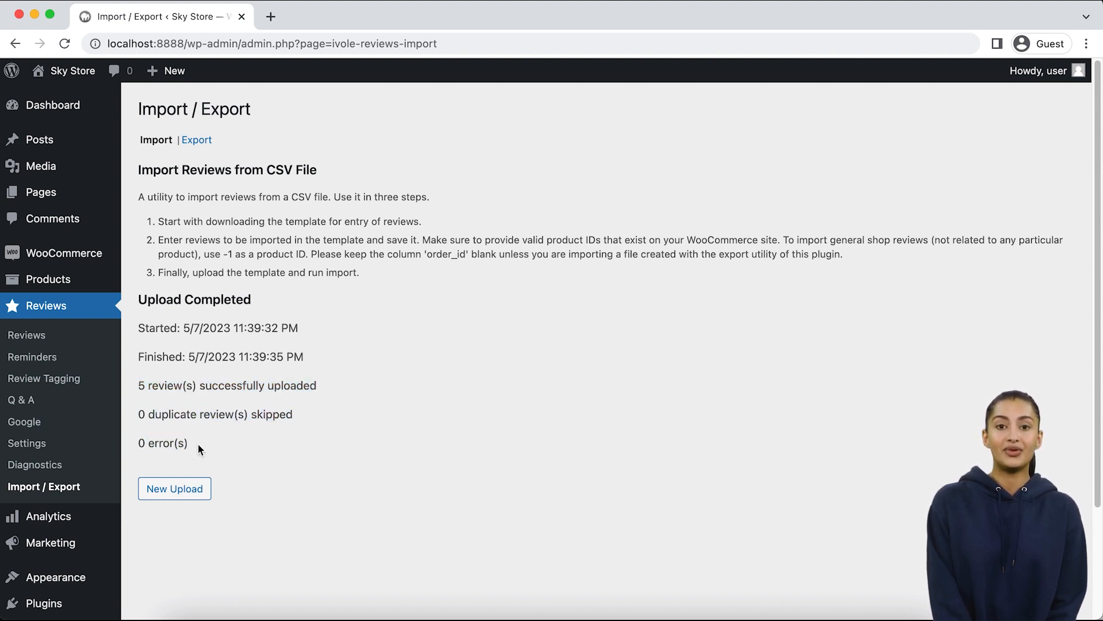
mouse_move(21, 357)
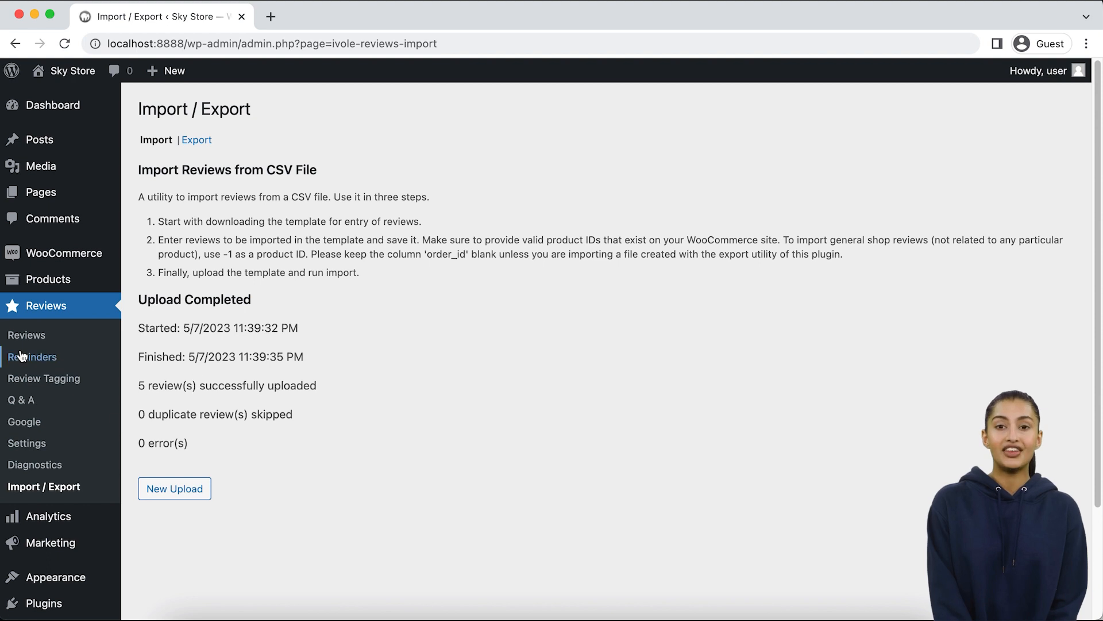
click(26, 335)
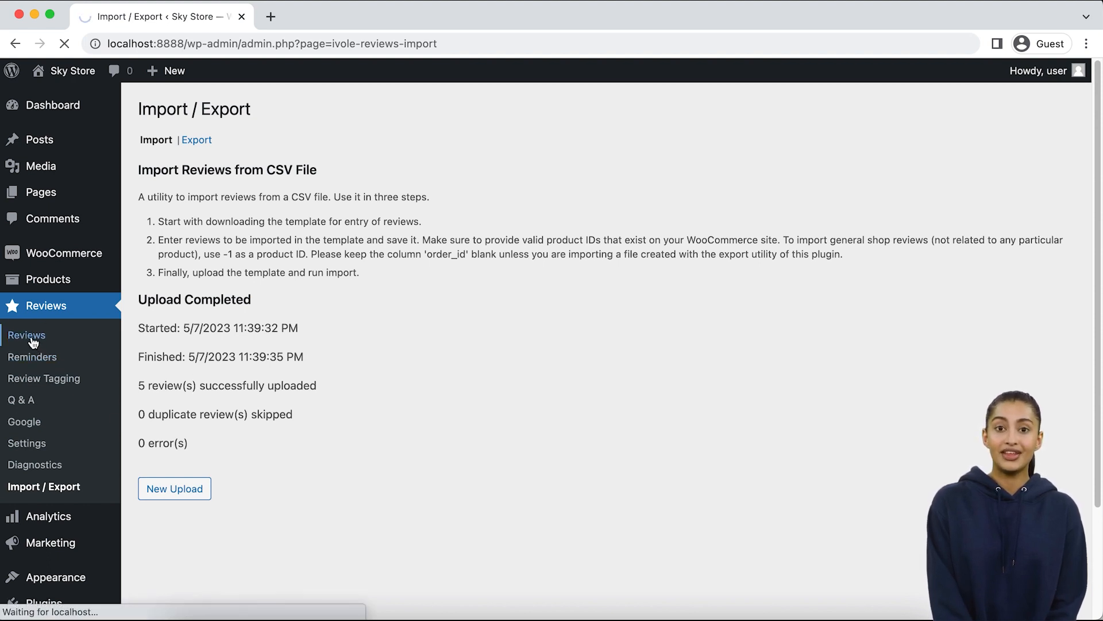
Inspect the imported reviews on All Reviews, enlarging and closing the TEST image on Review for export 1.
click(26, 335)
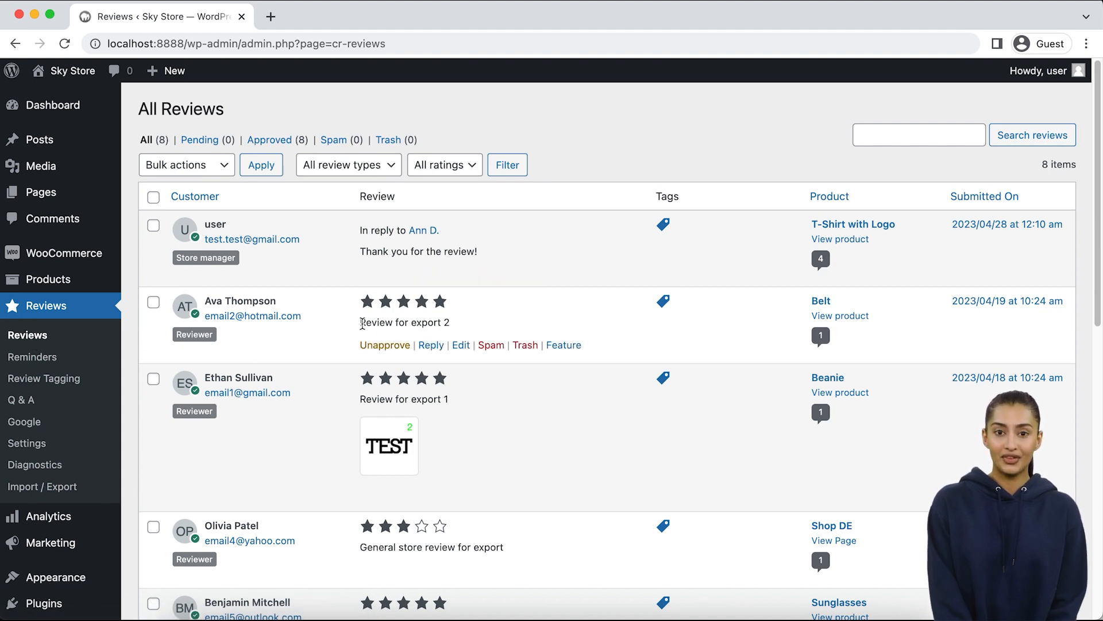
double_click(400, 322)
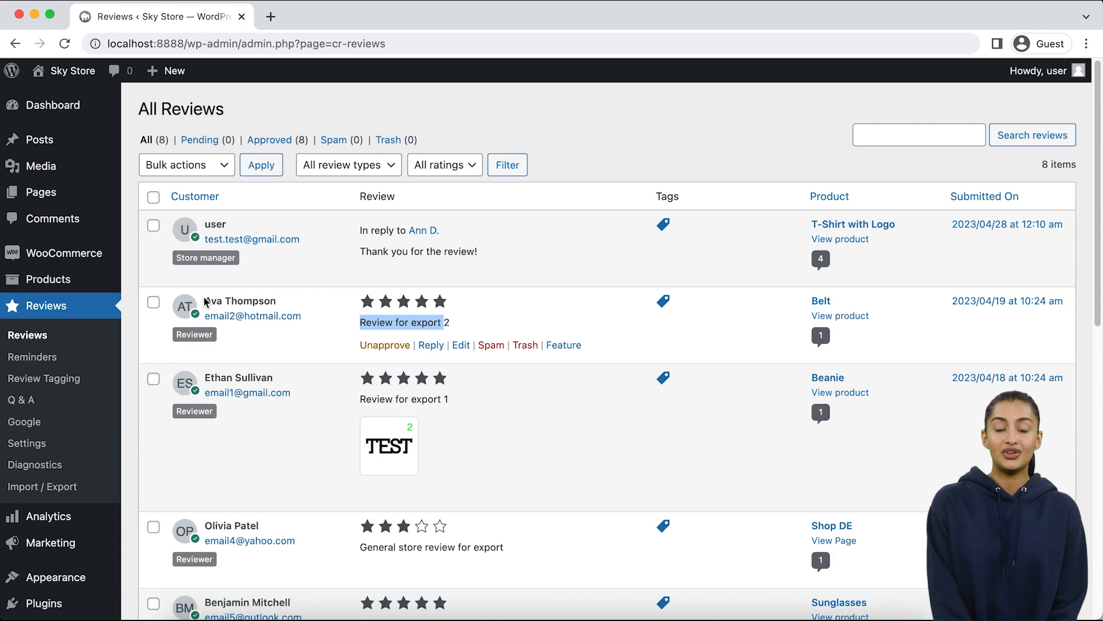
click(389, 445)
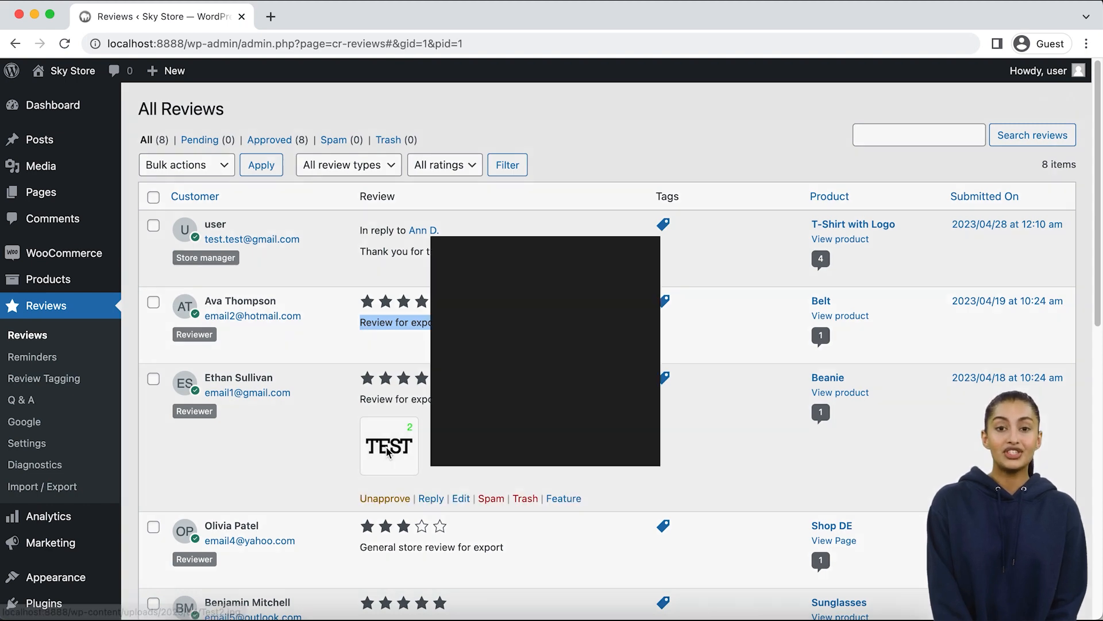
click(388, 446)
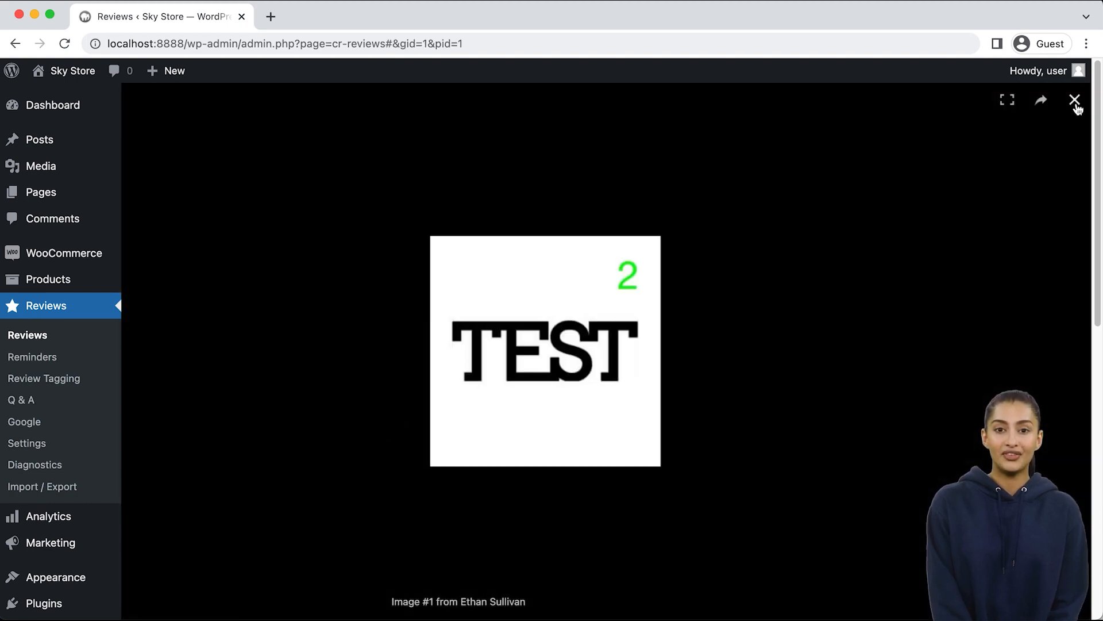
click(1075, 99)
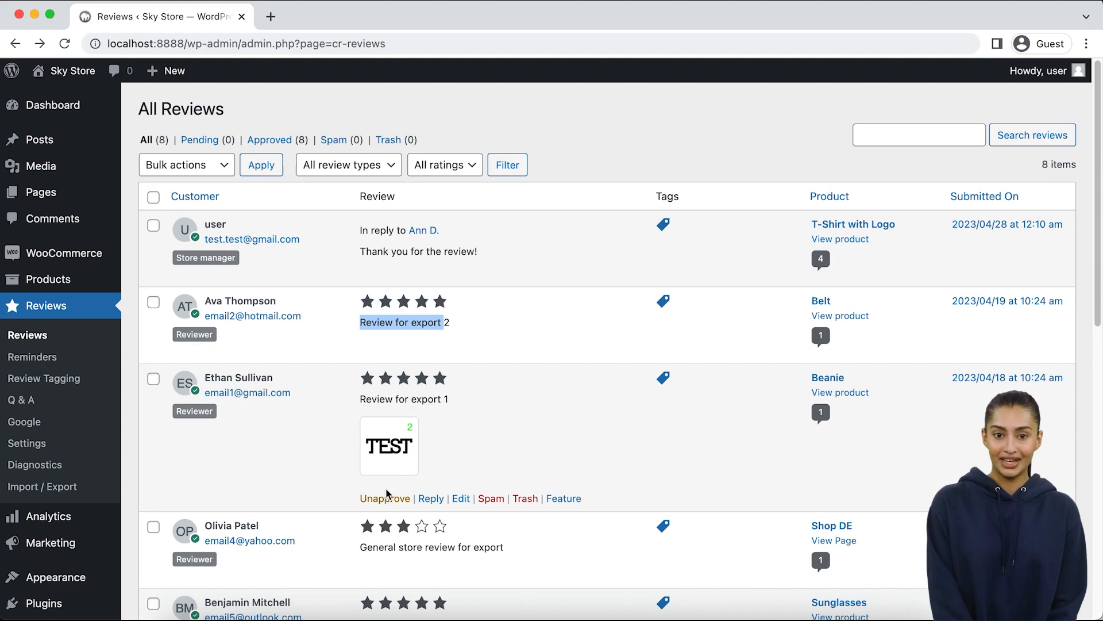